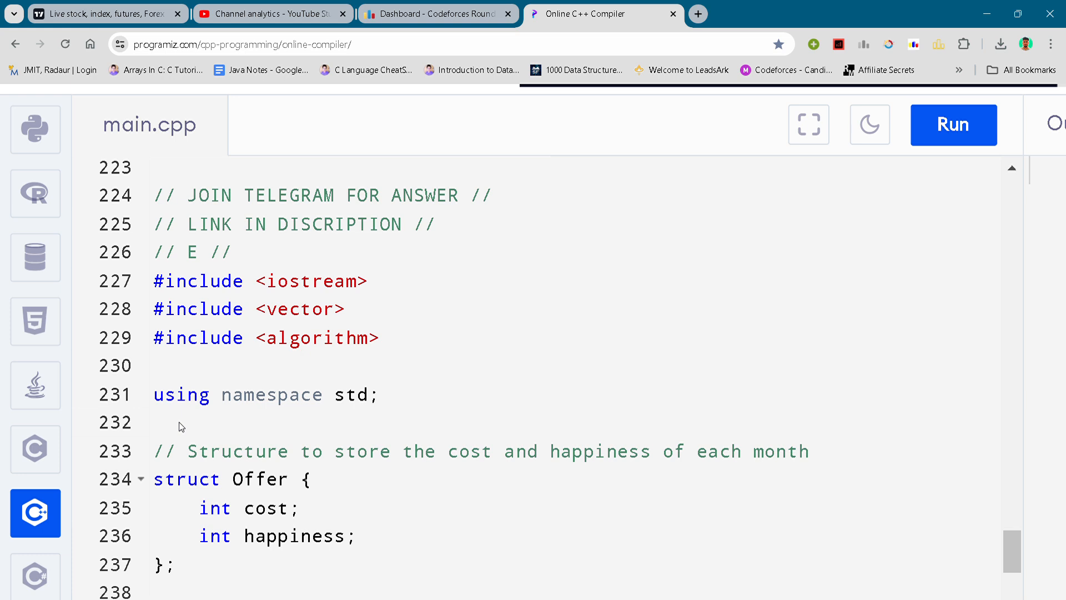
pyautogui.moveTo(412, 282)
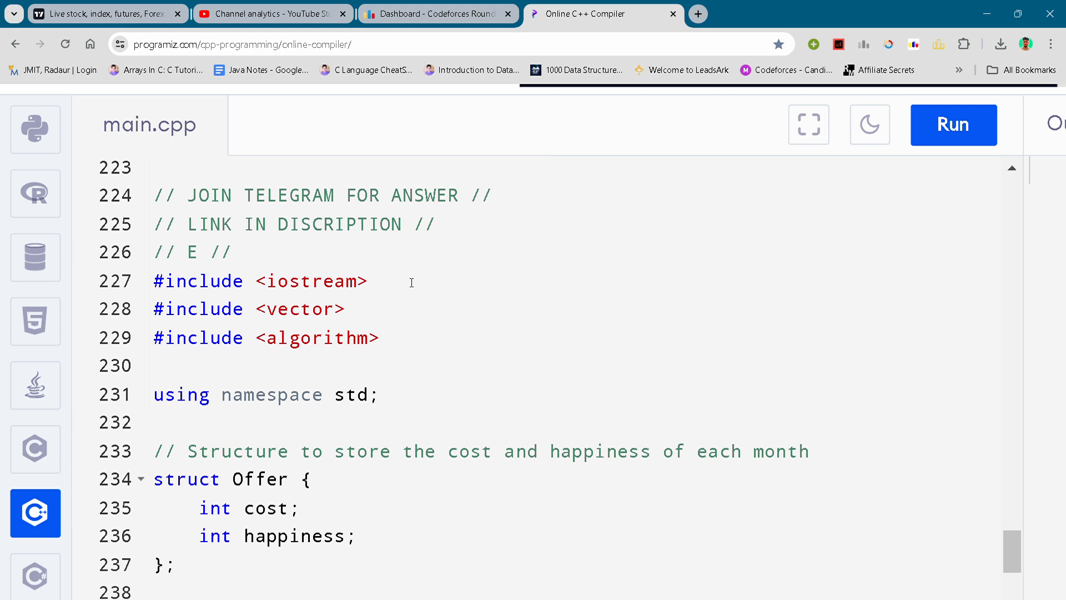
pyautogui.moveTo(405, 301)
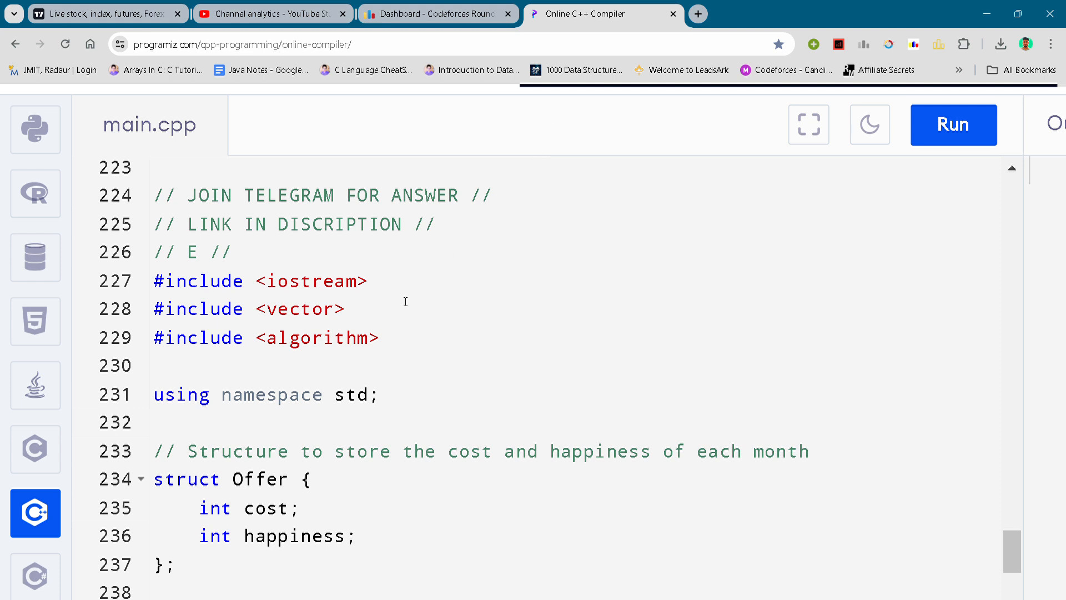
# - Scroll through solve's nested DP loops until return dp[m] and the start of main show
pyautogui.click(405, 309)
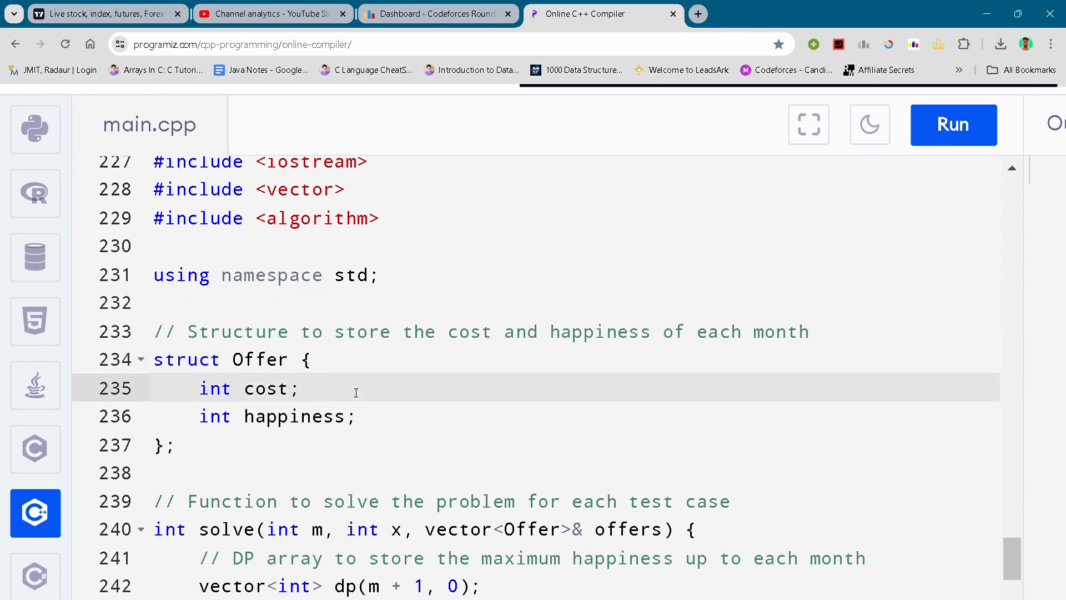
pyautogui.scroll(-3)
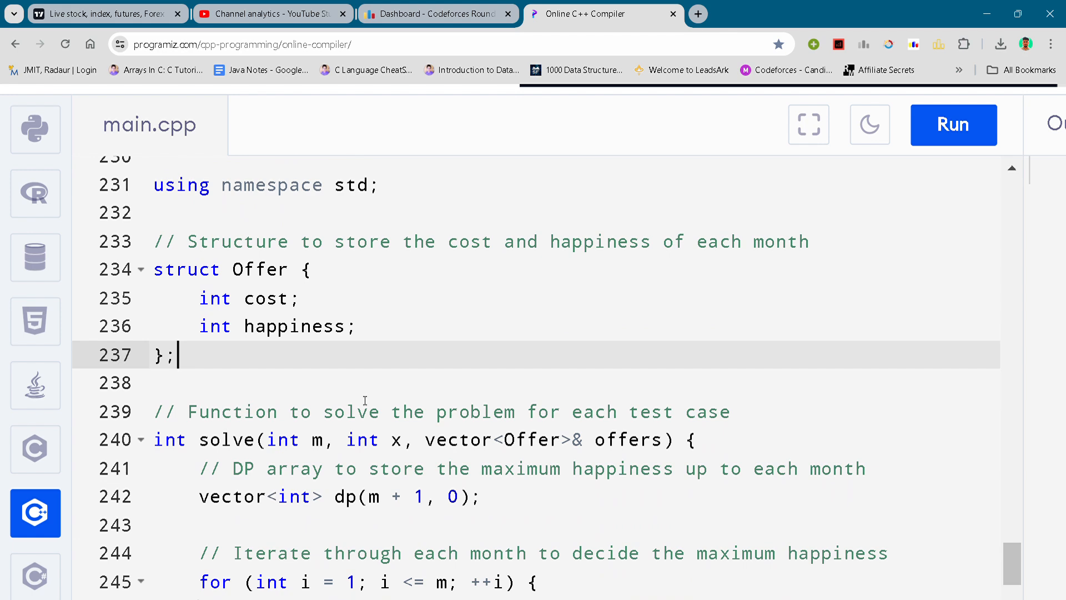
pyautogui.scroll(-3)
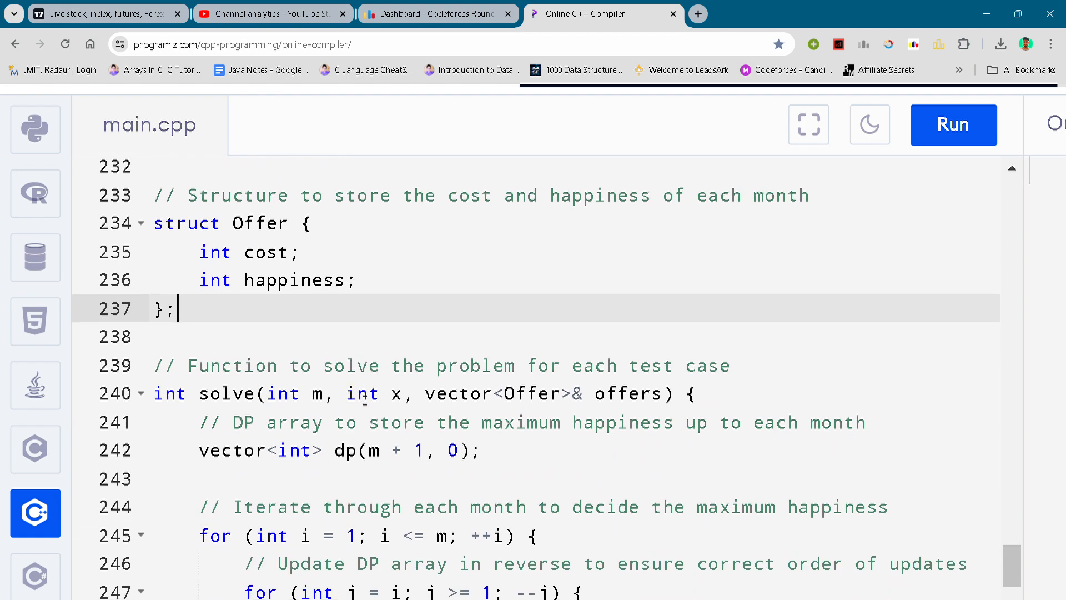
pyautogui.scroll(-3)
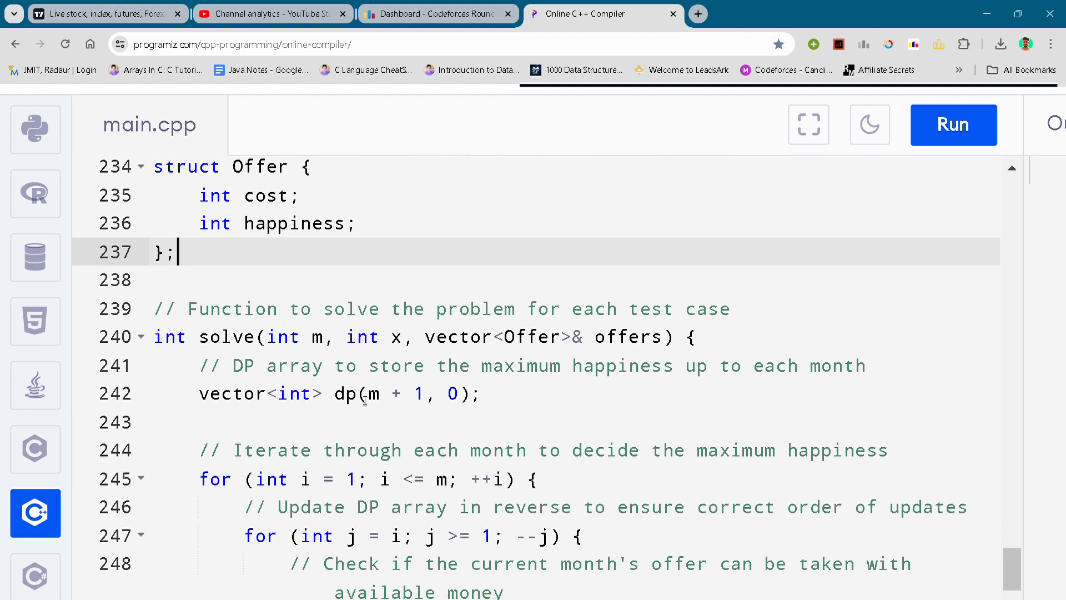
pyautogui.scroll(-3)
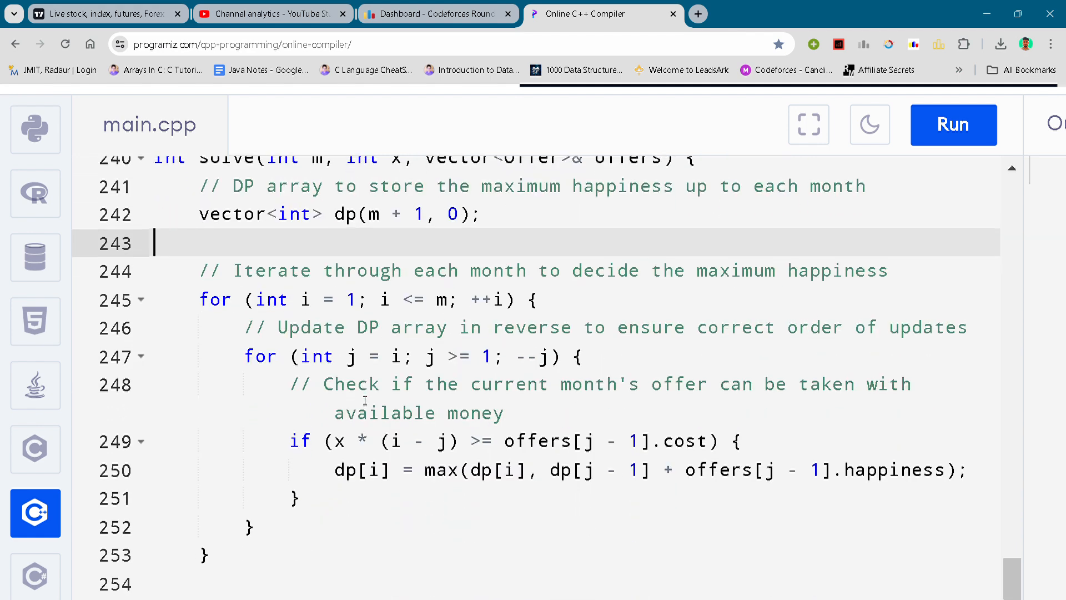
pyautogui.scroll(-3)
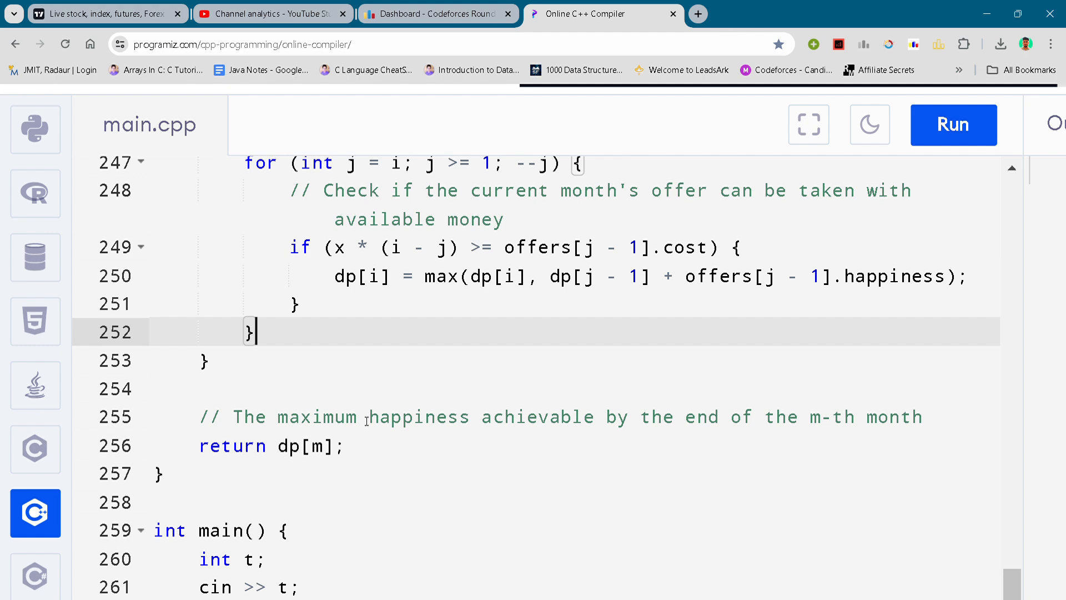
# - Scroll through main's test-case and offer reading loop down to return 0
pyautogui.scroll(-3)
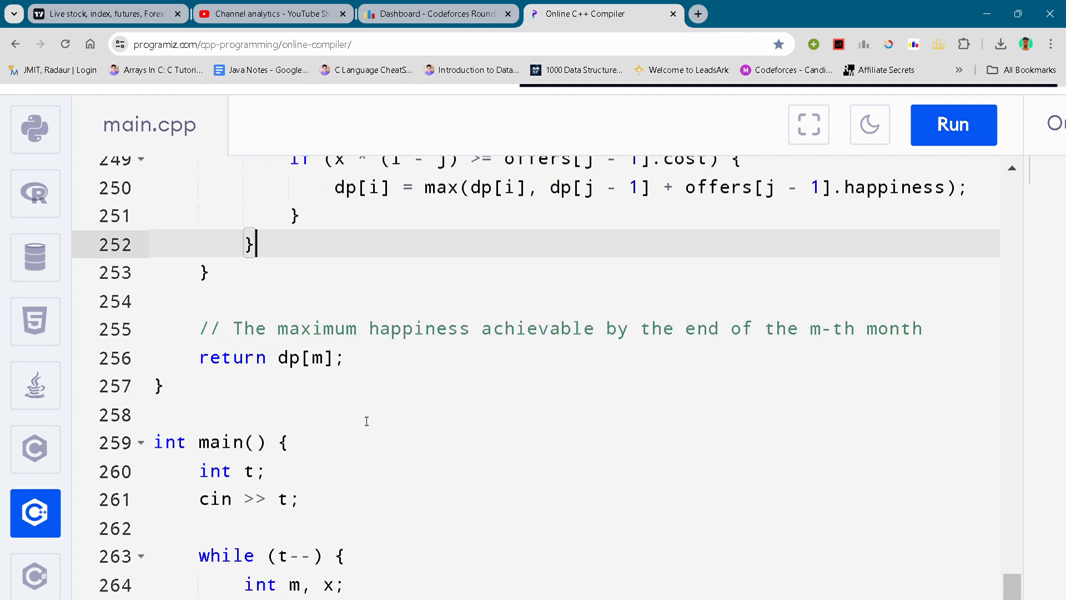
pyautogui.scroll(-3)
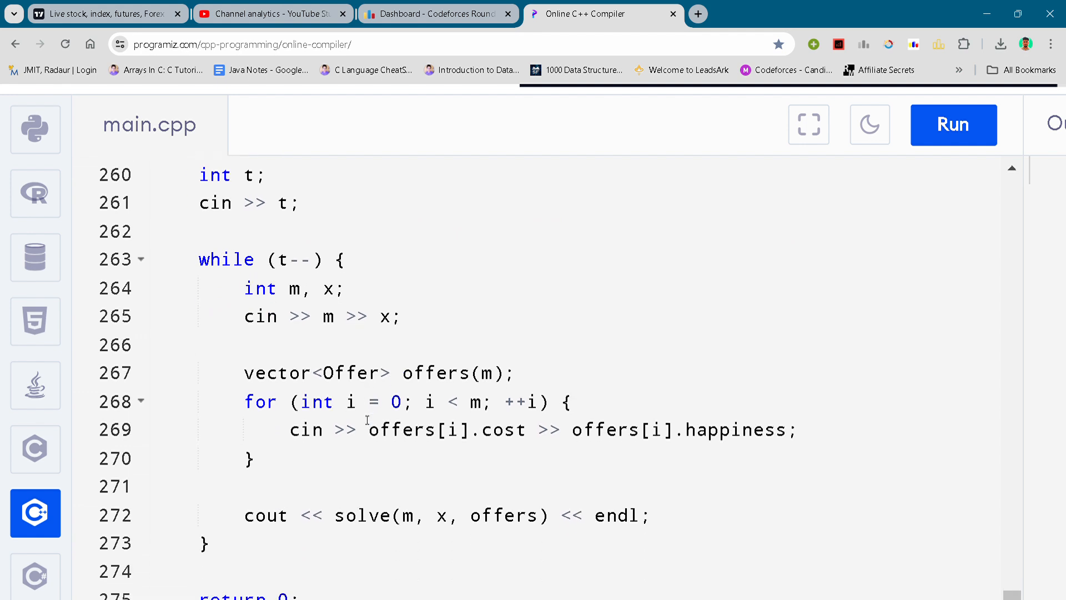
pyautogui.scroll(-3)
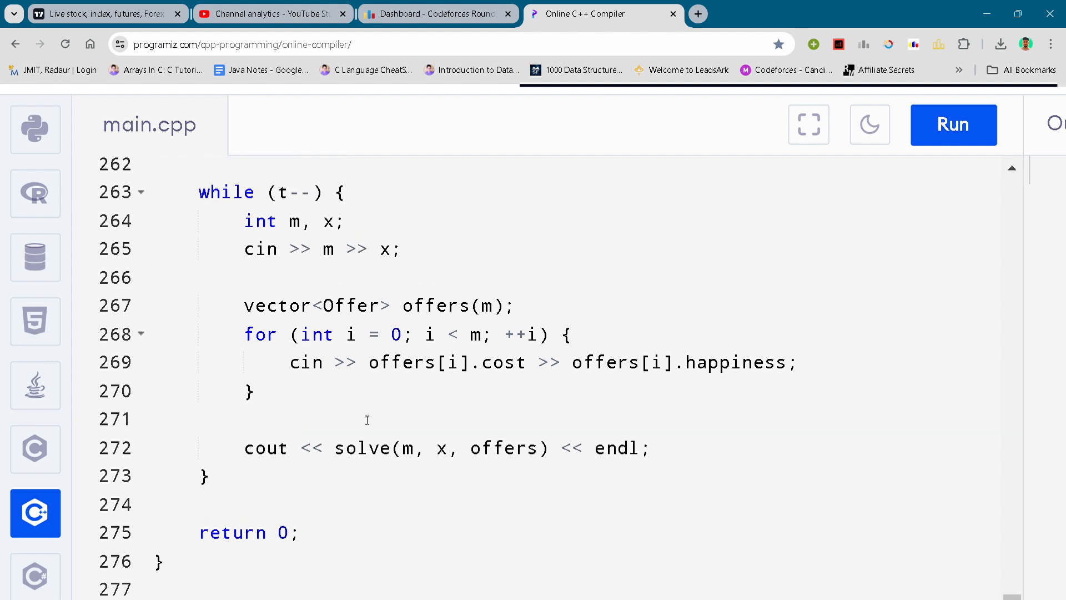